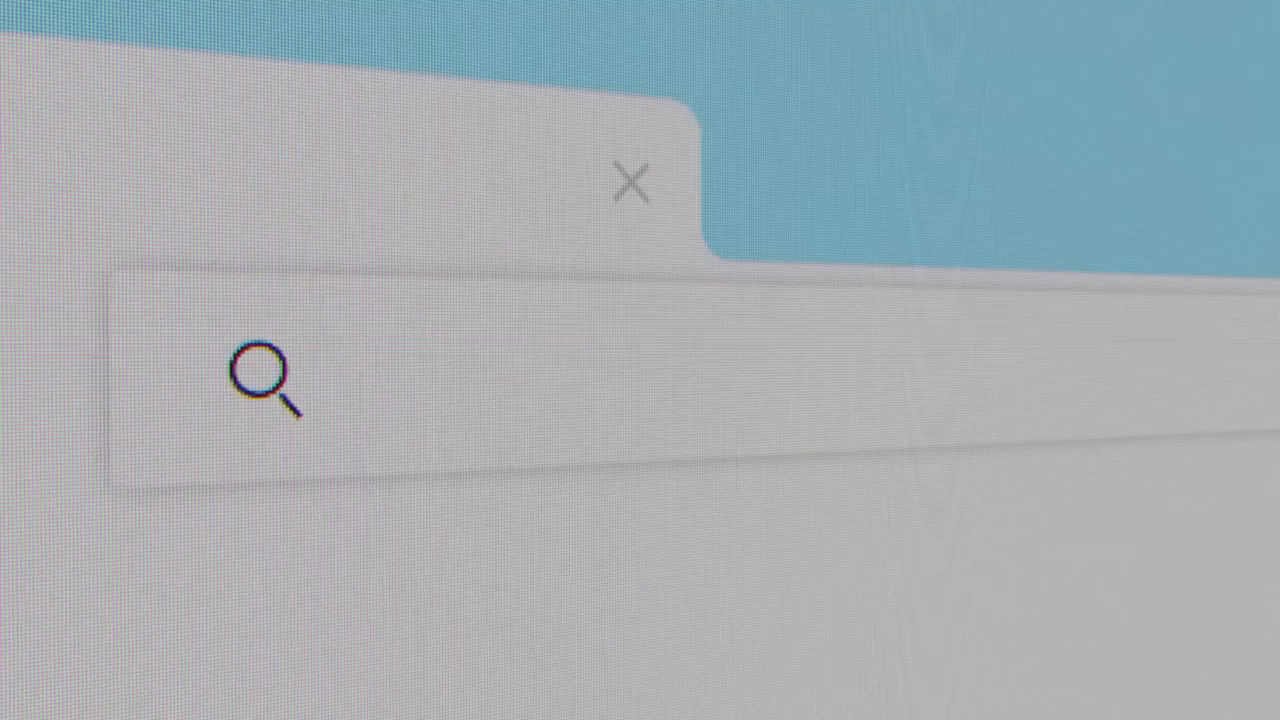
text(Quantum Computing)
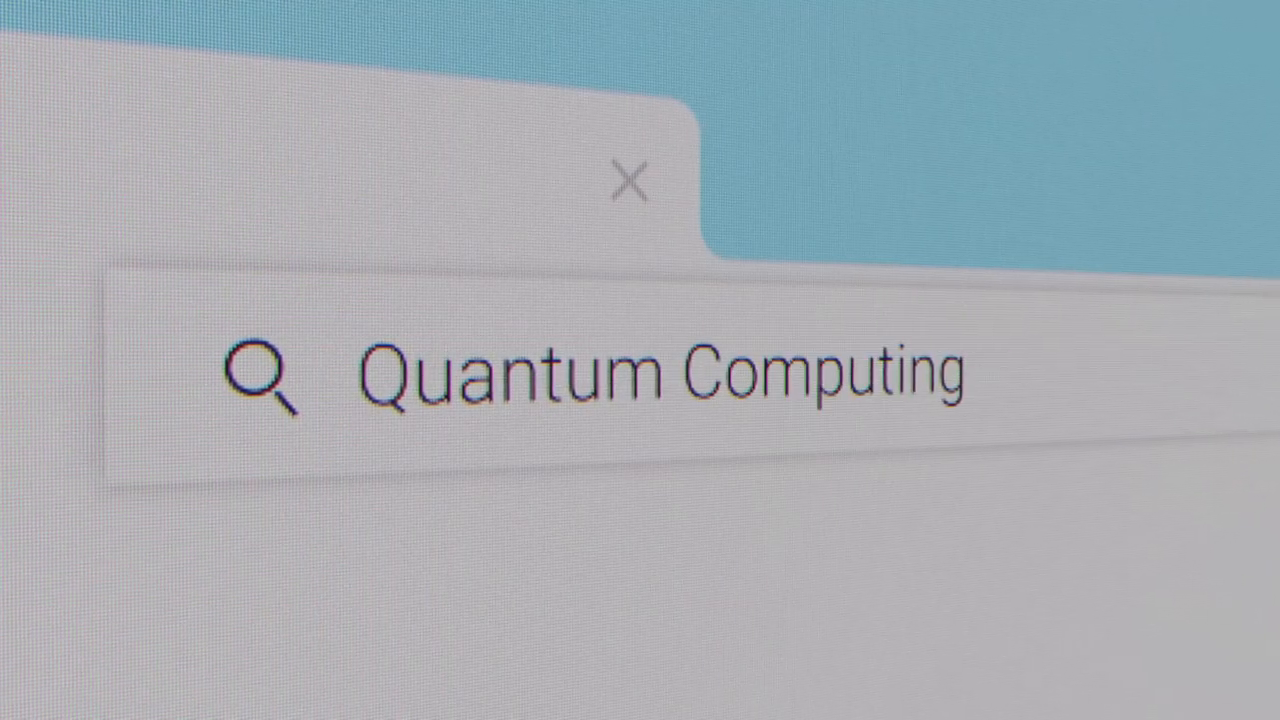